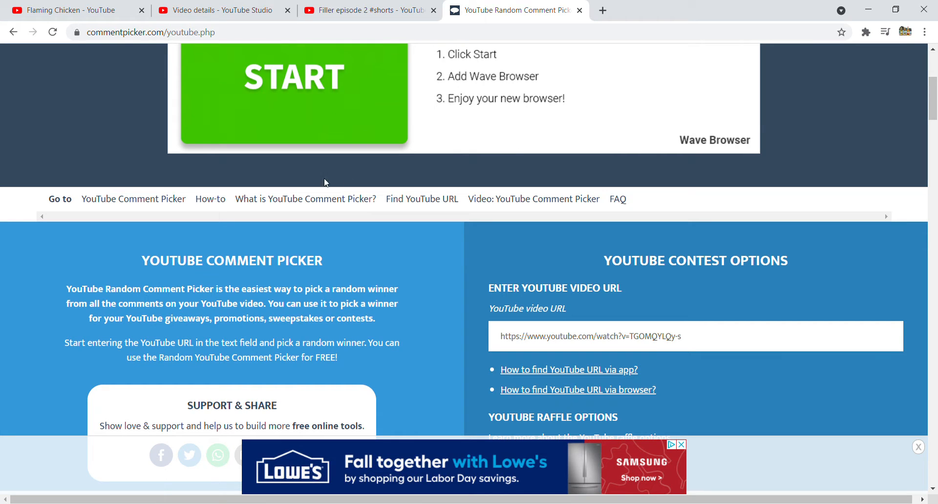
mouse_move(832, 160)
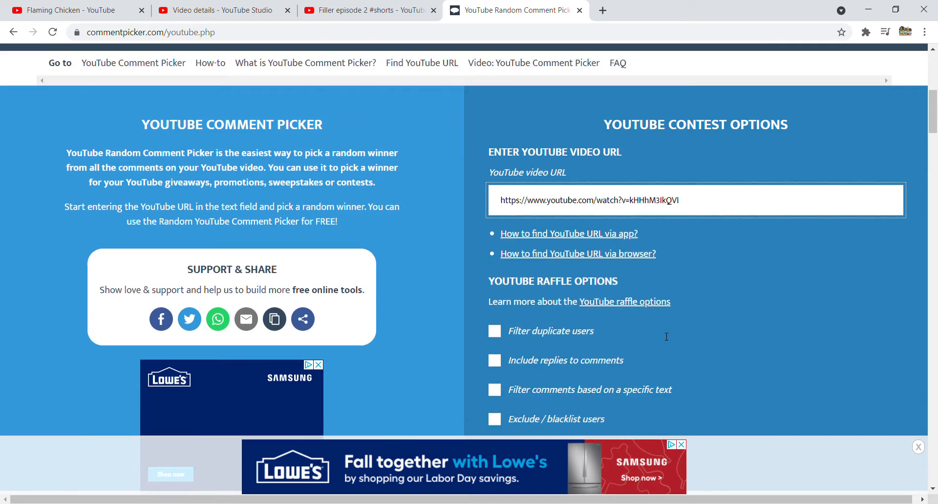
Step: Compare the entered URL against the Filler episode 2 YouTube page, then return to Comment Picker
scroll(down, 3)
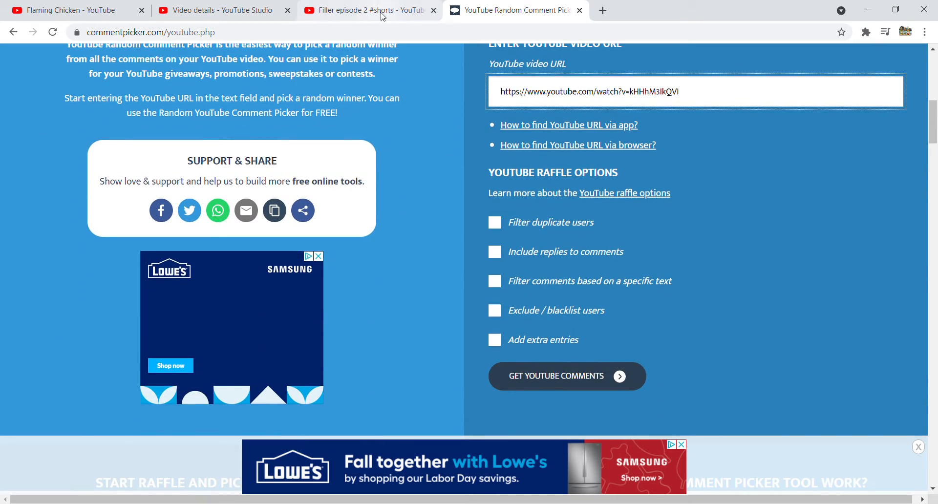
click(370, 11)
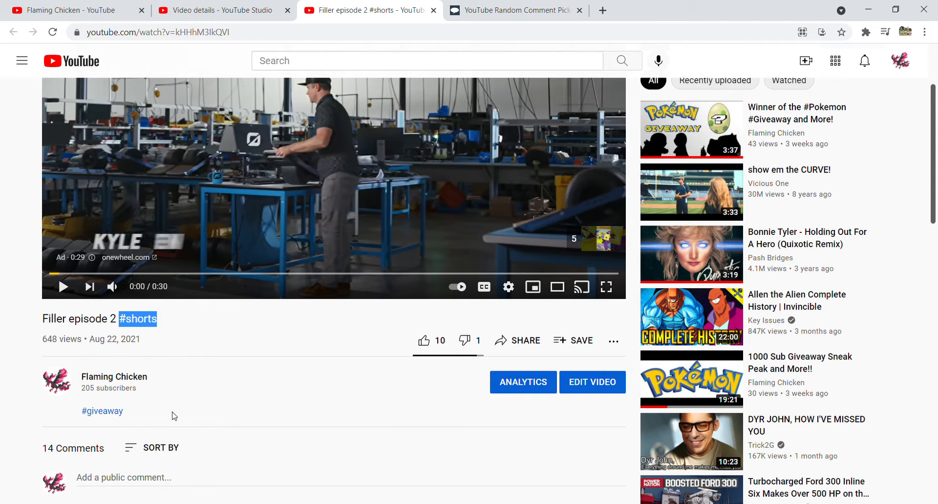
click(514, 10)
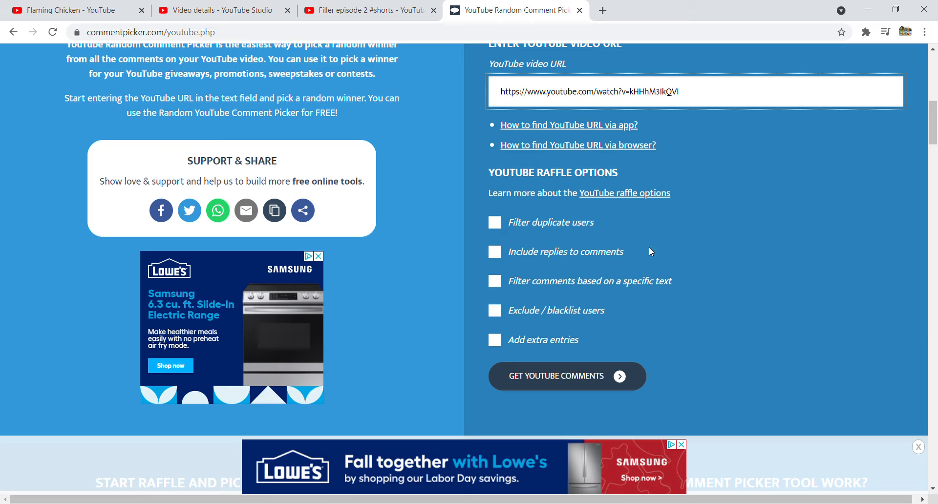
Step: Enable replies and the #shorts text filter, then fetch comments, returning zero results
click(494, 252)
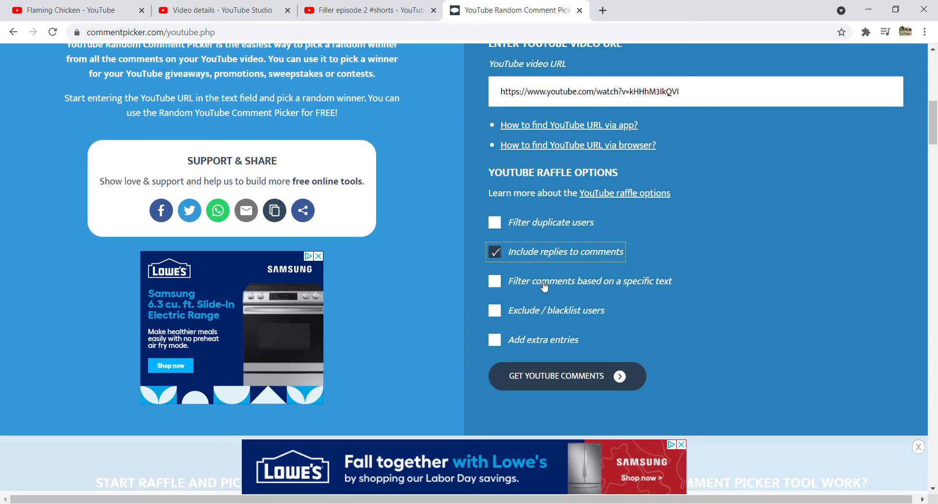
click(494, 281)
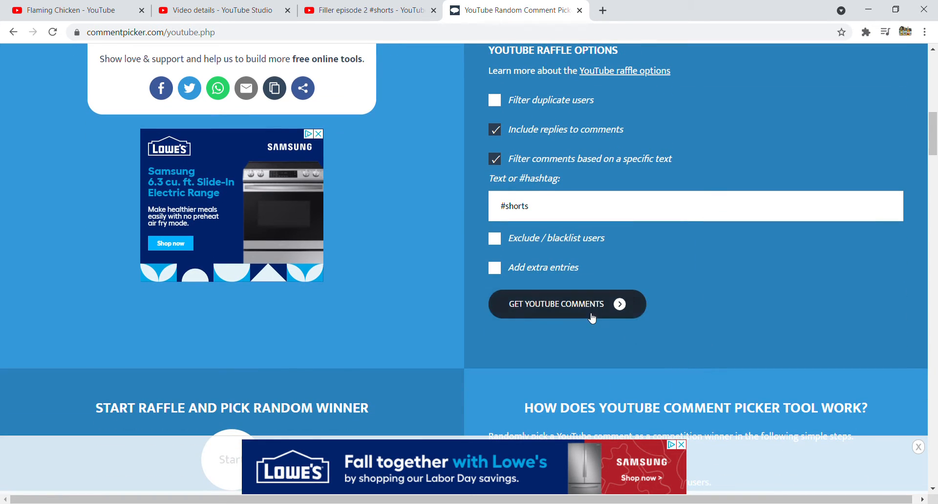
click(568, 304)
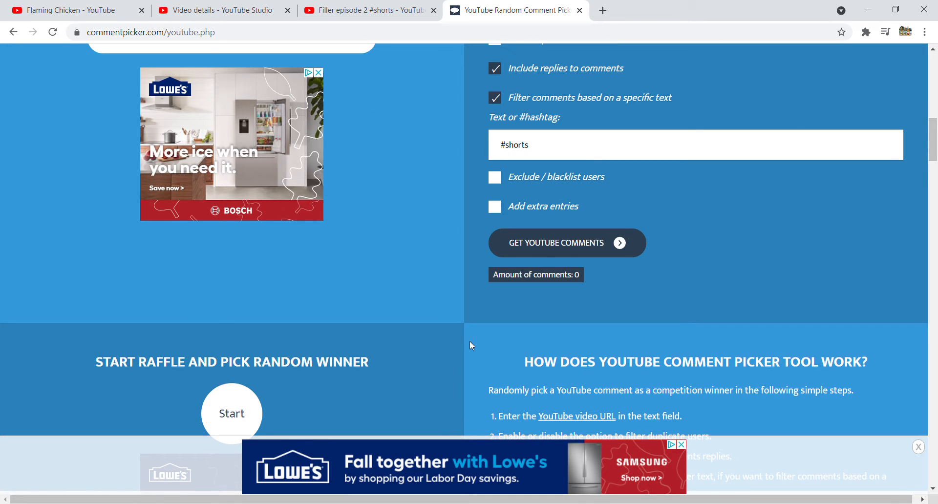
Step: Scroll the video's 14 YouTube comments, confirming they use #giveaway rather than #shorts
click(367, 9)
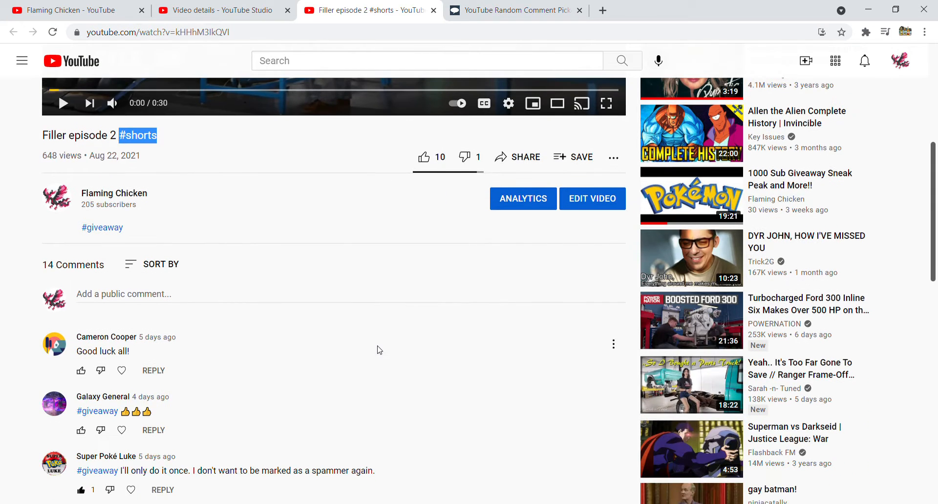
scroll(down, 3)
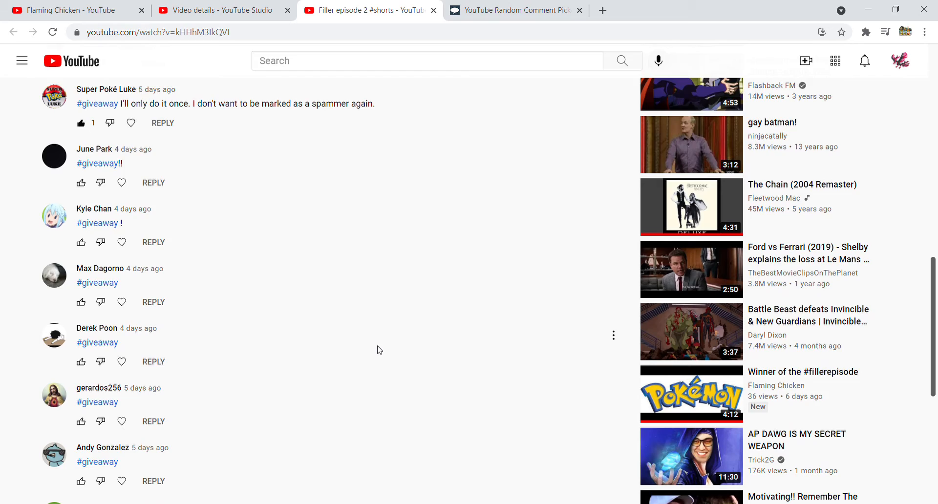
scroll(down, 3)
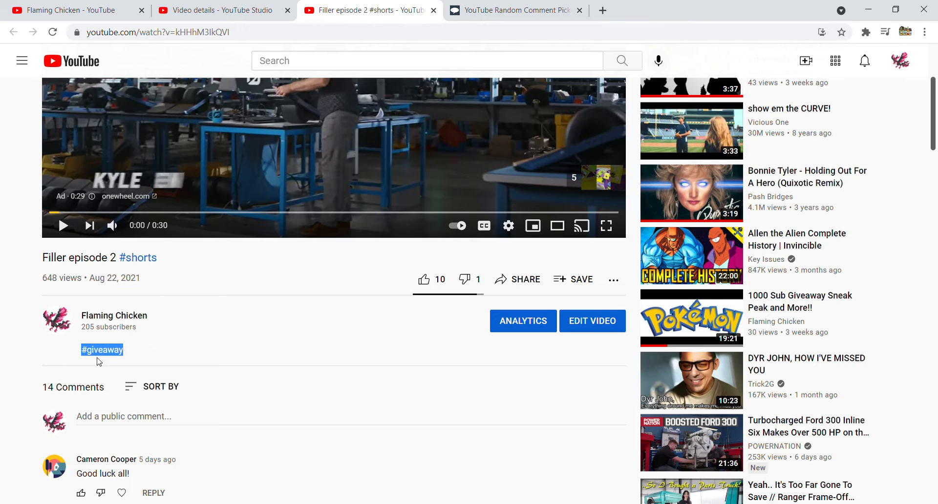
click(520, 10)
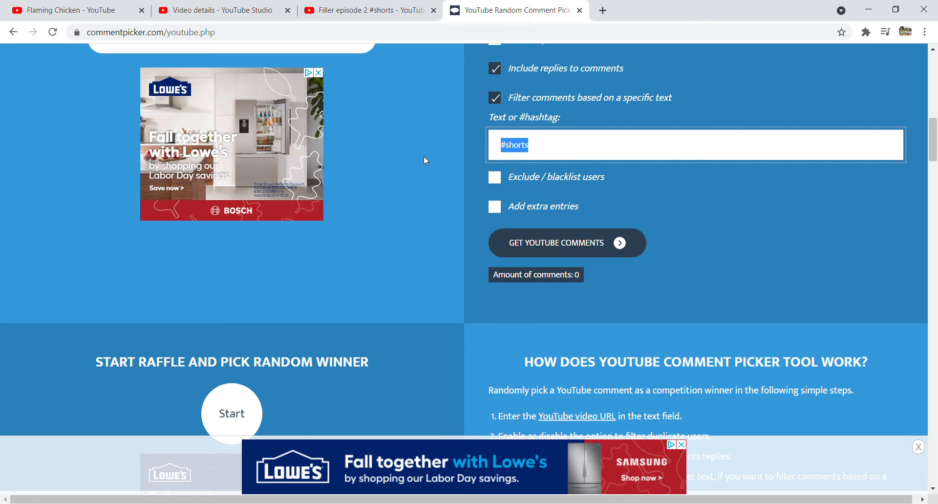
Step: Replace the filter text with #giveaway, giving 11 matching comments
text(#giveaway)
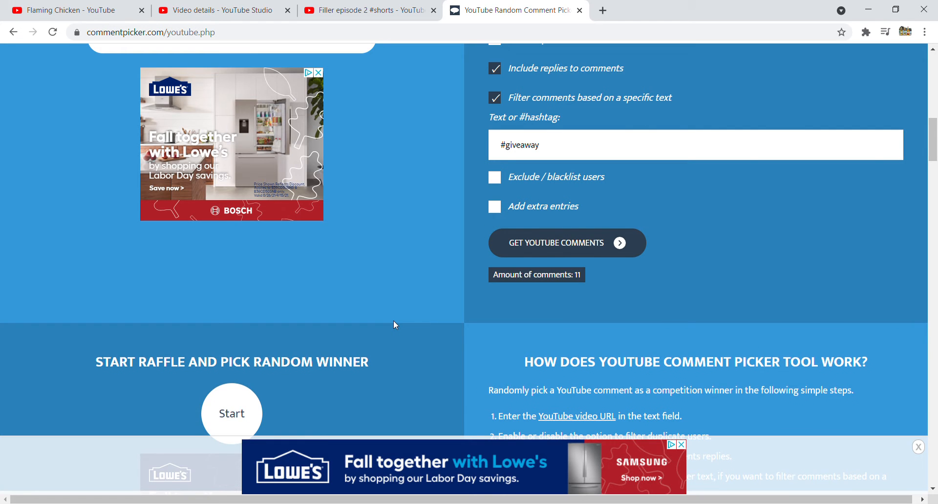
scroll(down, 3)
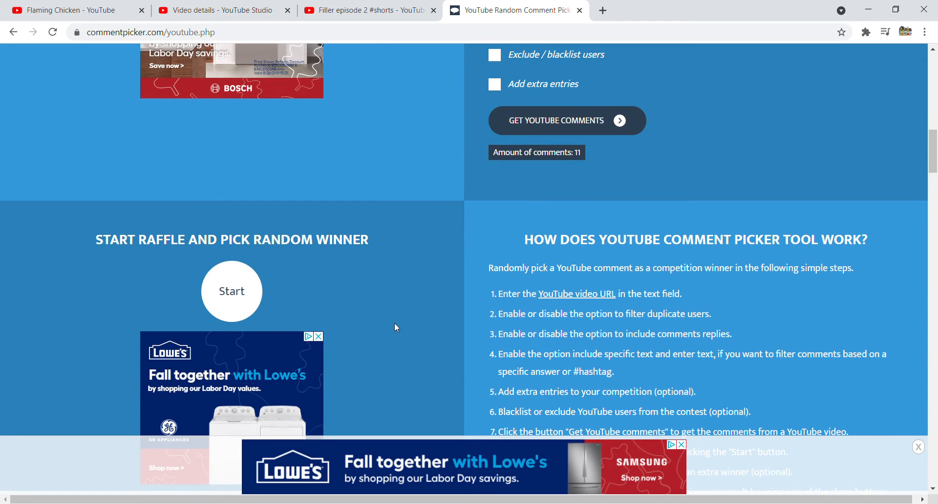
mouse_move(357, 330)
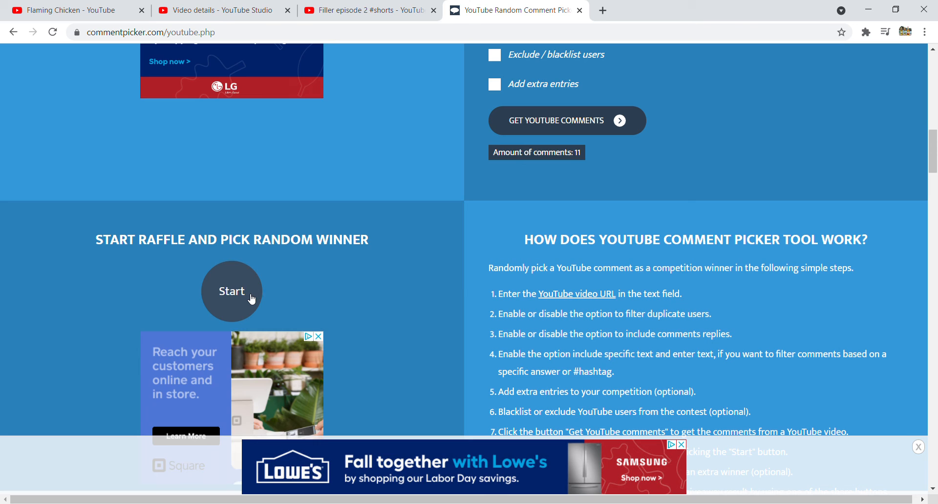
Step: Start the raffle, which picks Dr.Musical's "#giveaway good luck" comment as winner
click(232, 291)
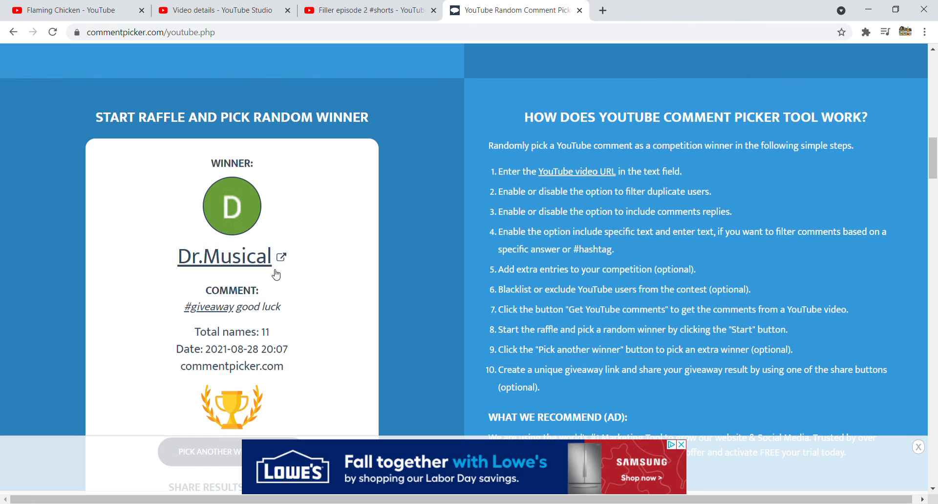
mouse_move(265, 279)
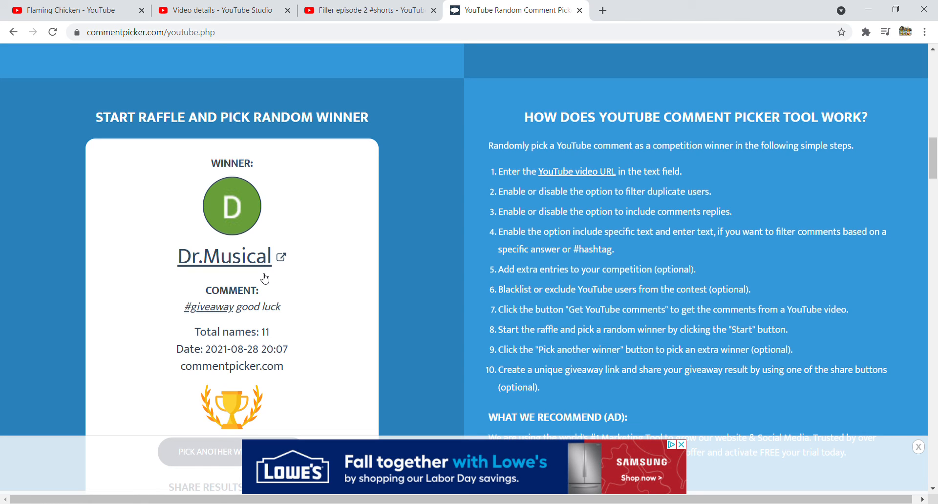
mouse_move(266, 270)
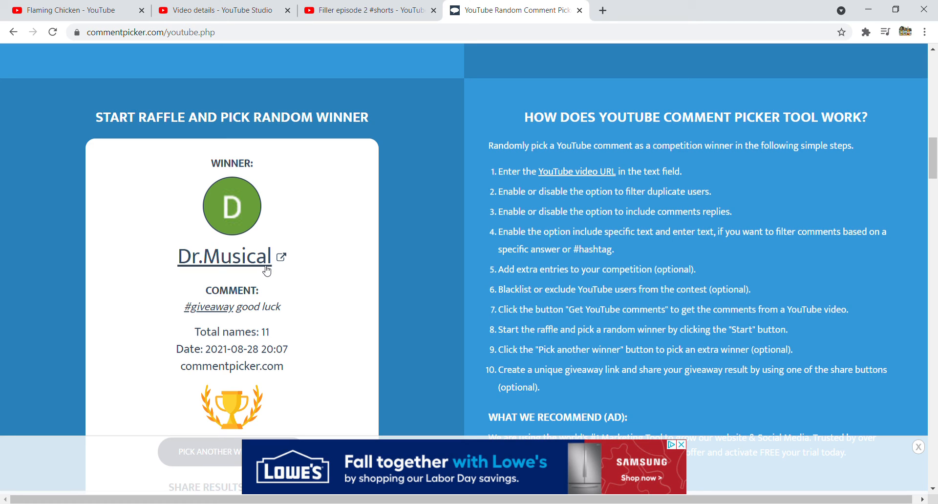
mouse_move(325, 272)
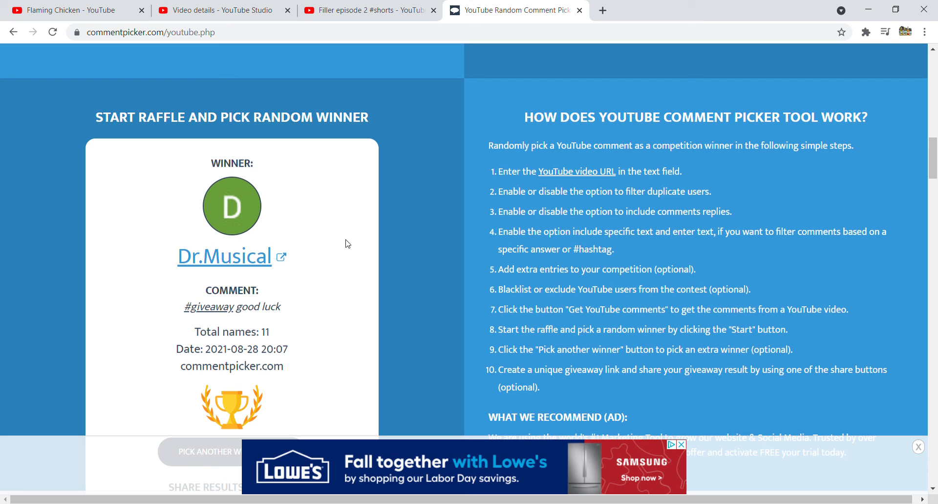
mouse_move(351, 242)
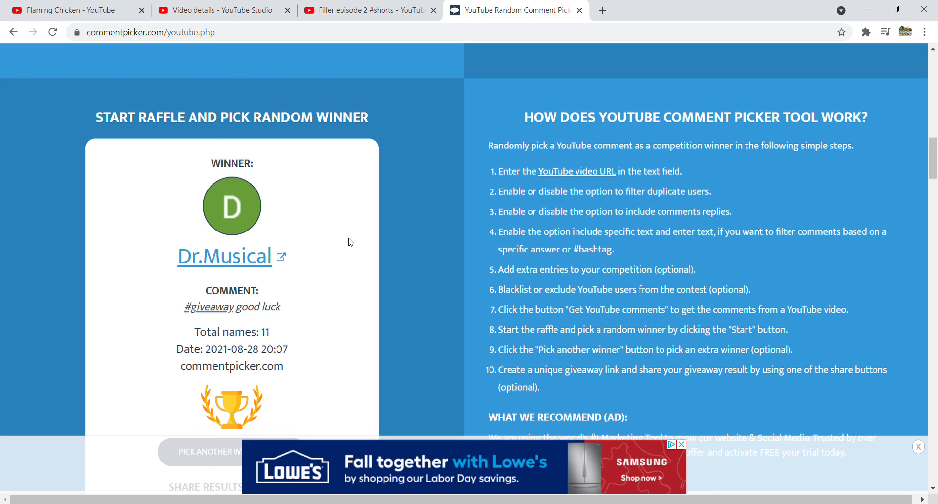
mouse_move(359, 253)
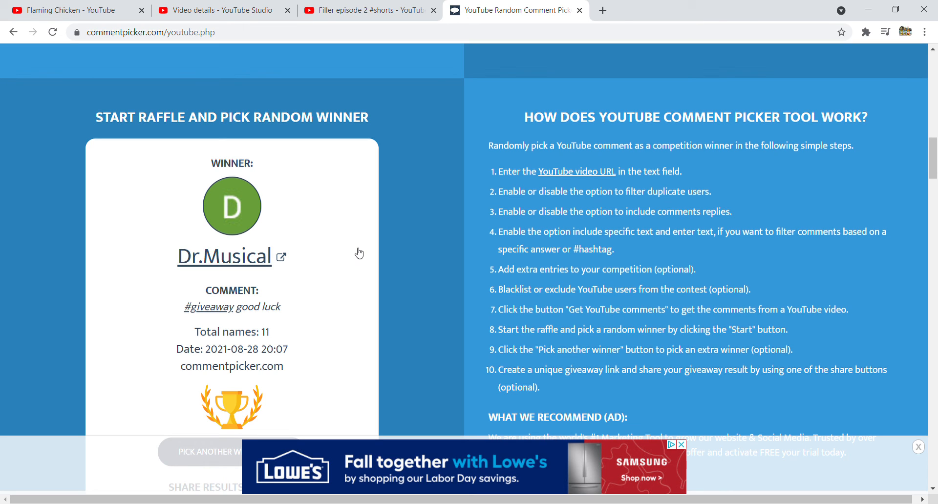
mouse_move(368, 247)
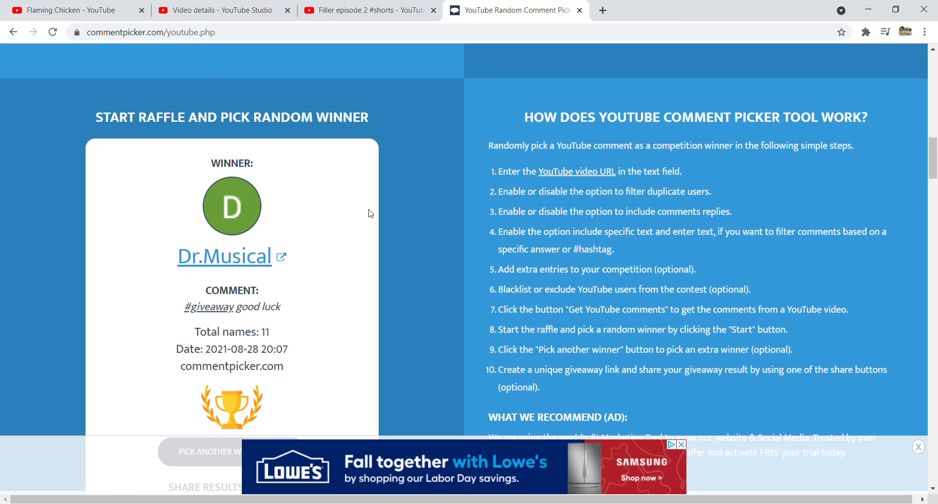
scroll(down, 3)
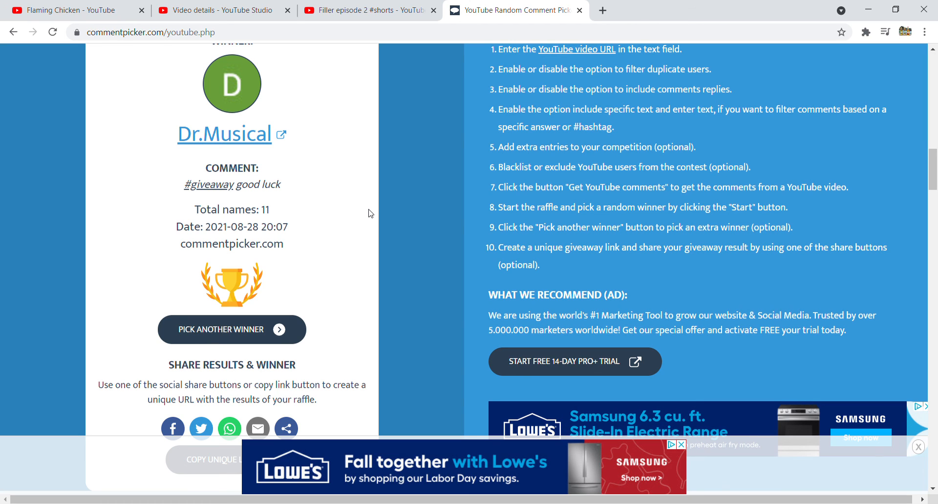
mouse_move(374, 190)
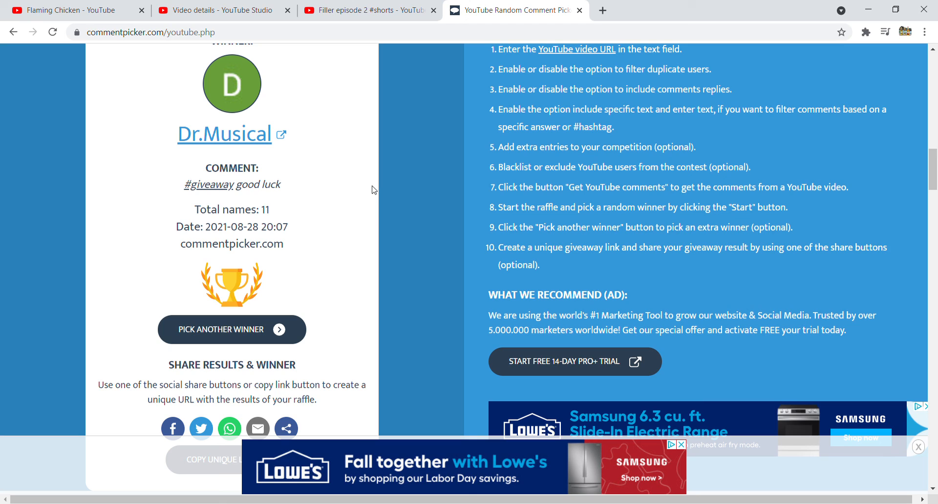
mouse_move(567, 140)
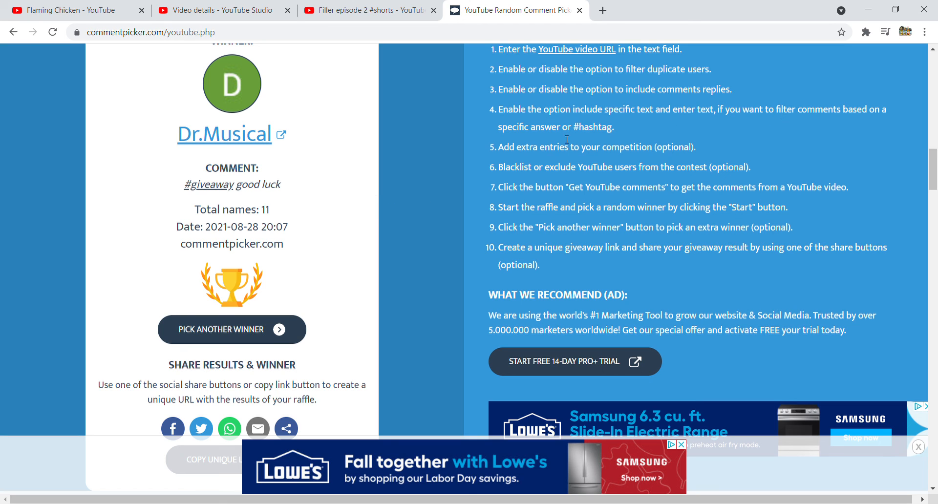
mouse_move(451, 132)
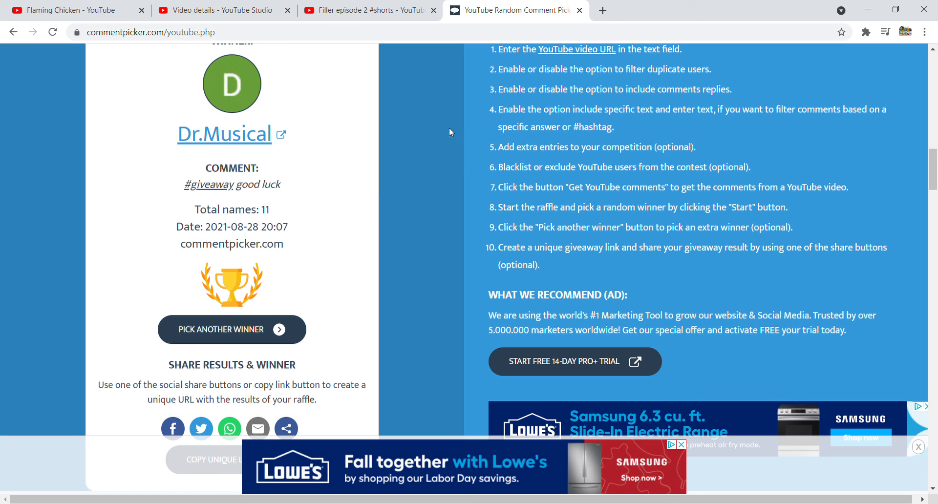
mouse_move(877, 71)
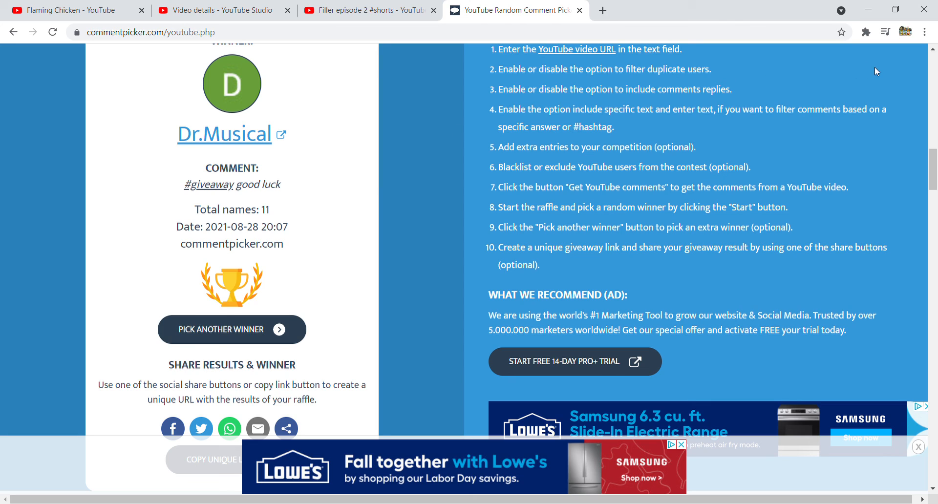